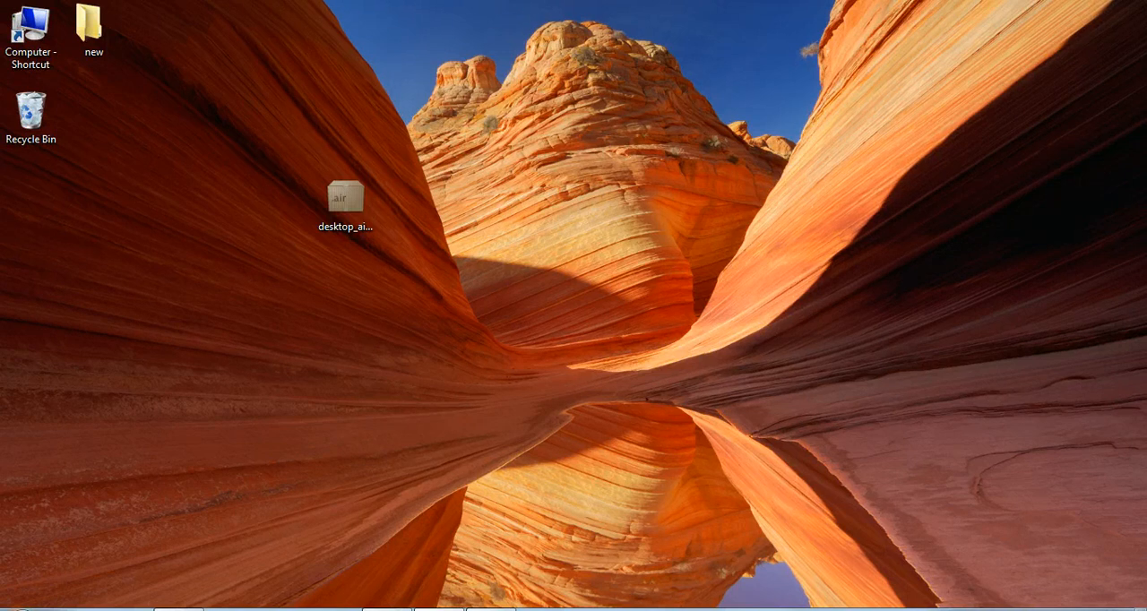
# Launch Paint from Start search and open the Desert photo from Sample Pictures.
pyautogui.click(9, 607)
pyautogui.write('paint')
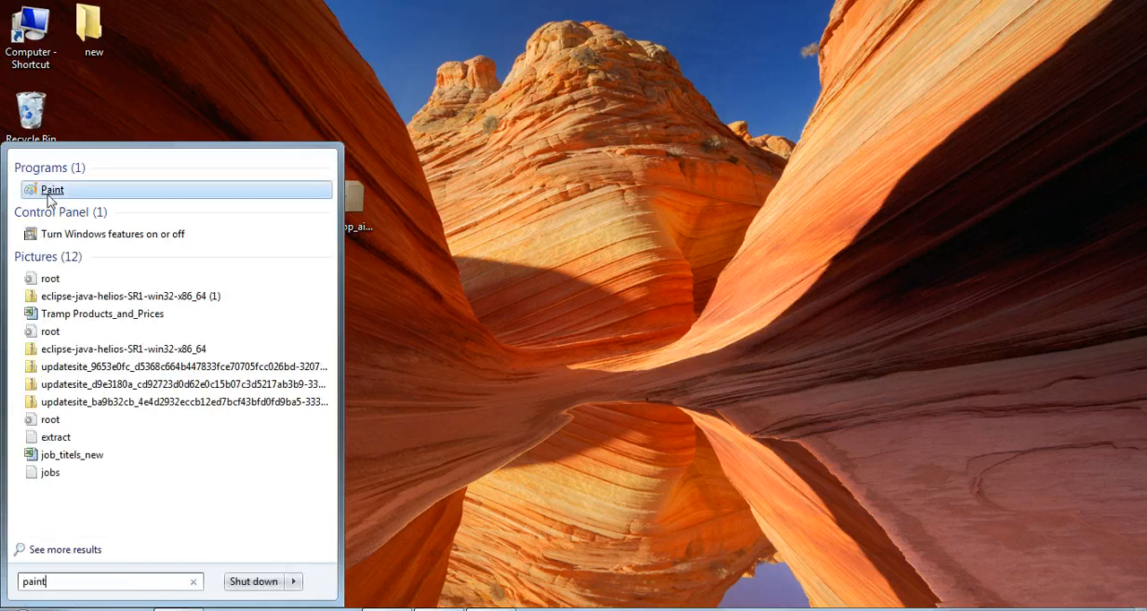
pyautogui.click(52, 190)
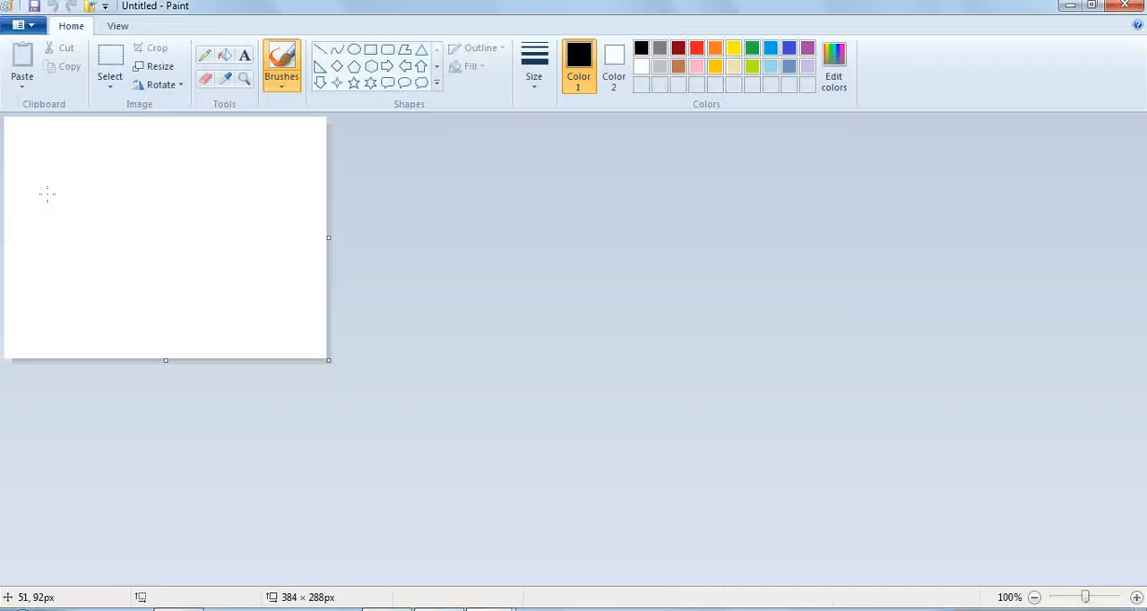
pyautogui.click(19, 25)
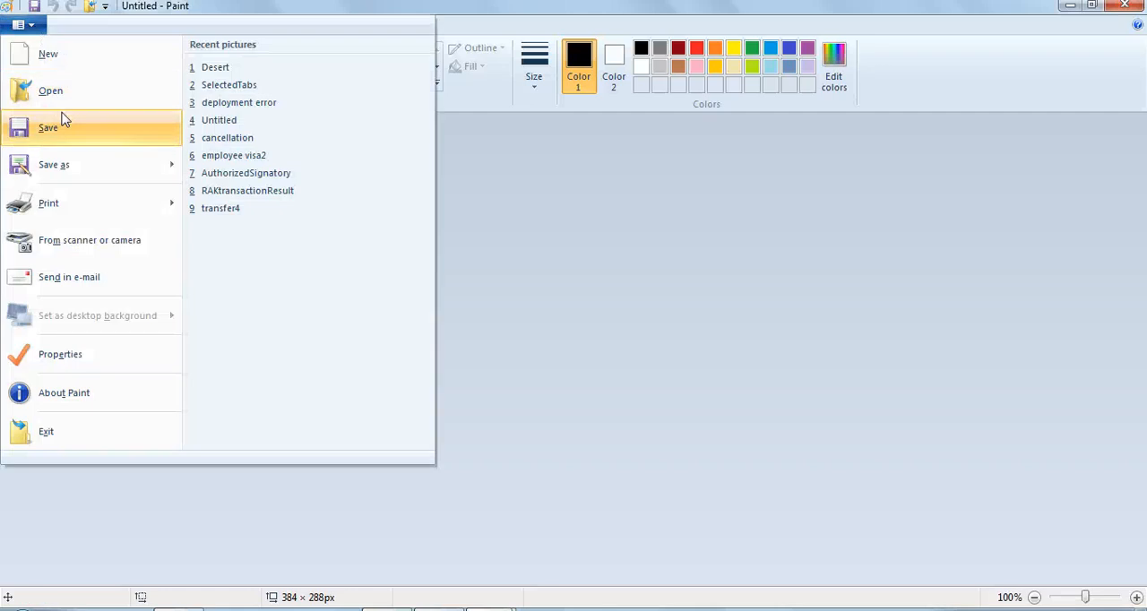
pyautogui.click(51, 90)
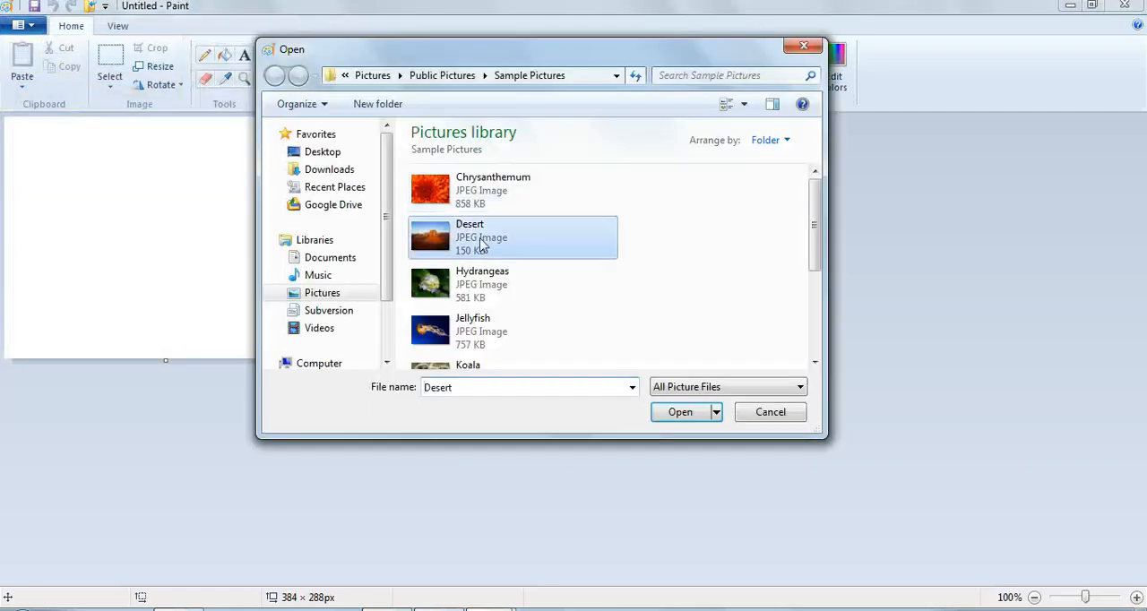
pyautogui.click(682, 411)
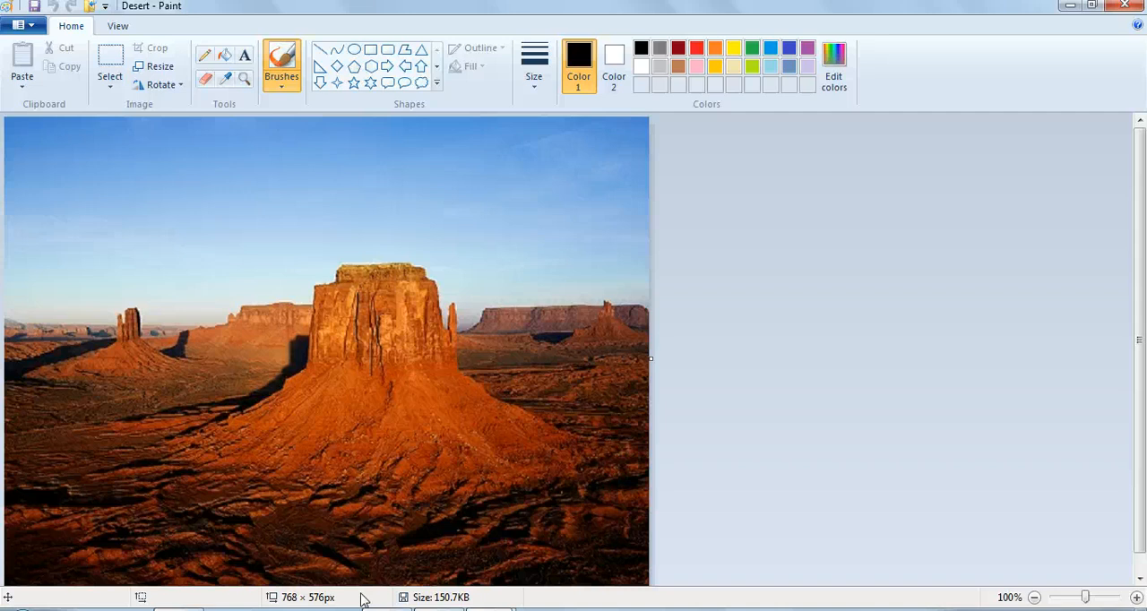
pyautogui.moveTo(359, 598)
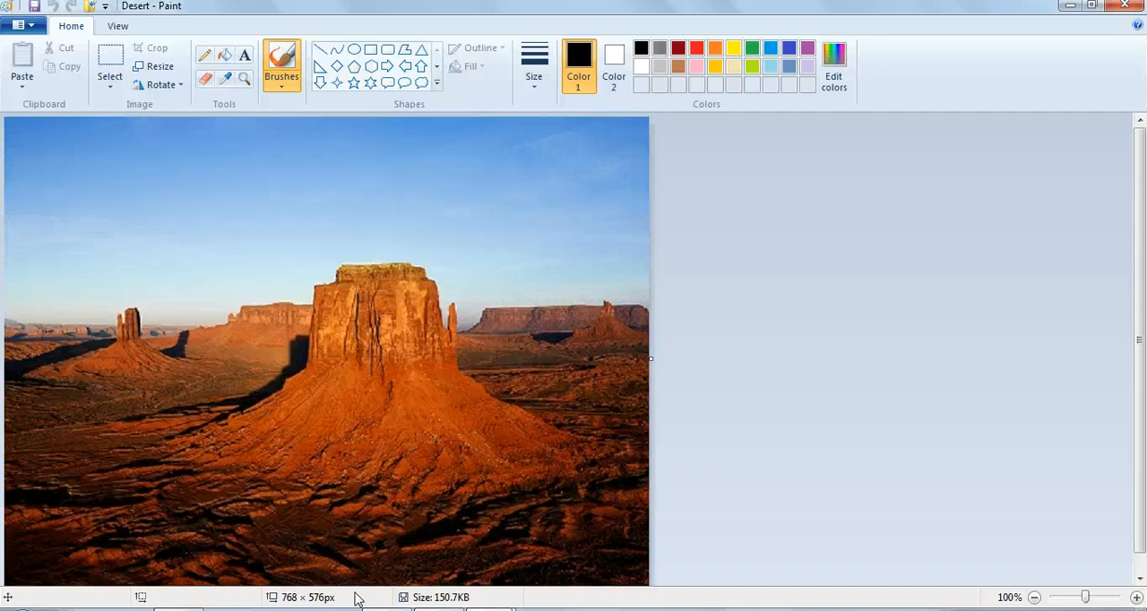
pyautogui.moveTo(334, 602)
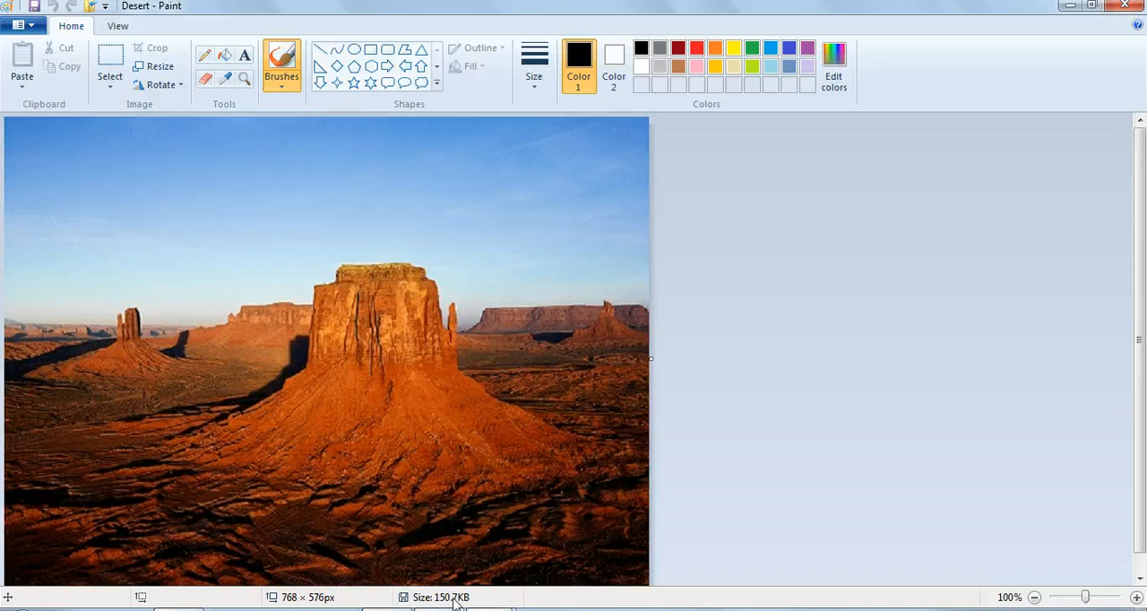
# Resize the photo by 50 percent with locked aspect ratio, from 768×576 to 384×288 pixels.
pyautogui.click(157, 64)
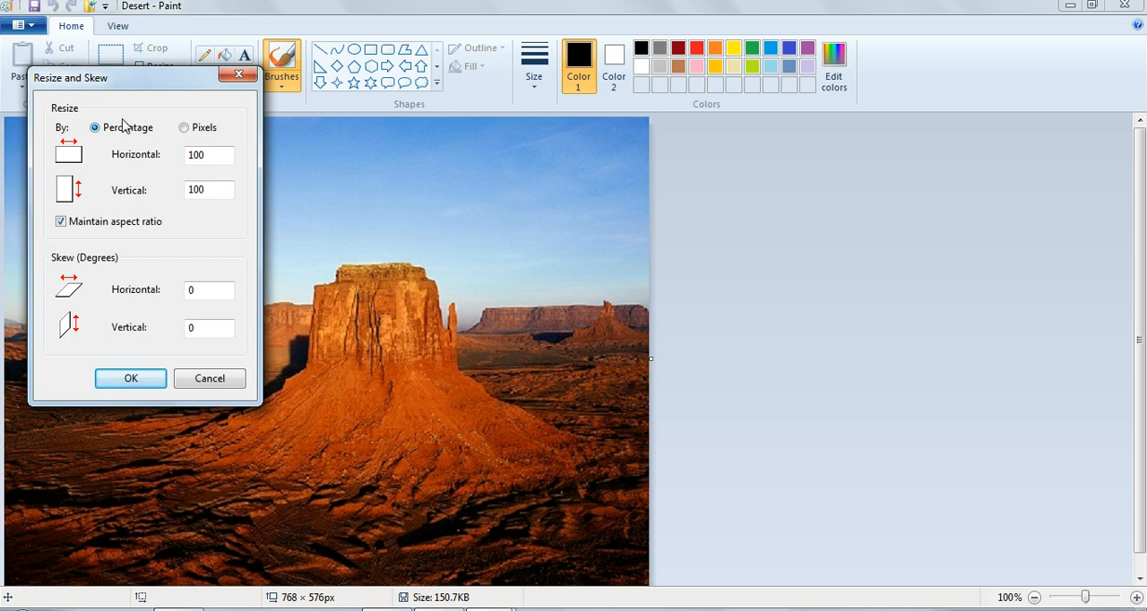
pyautogui.write('50')
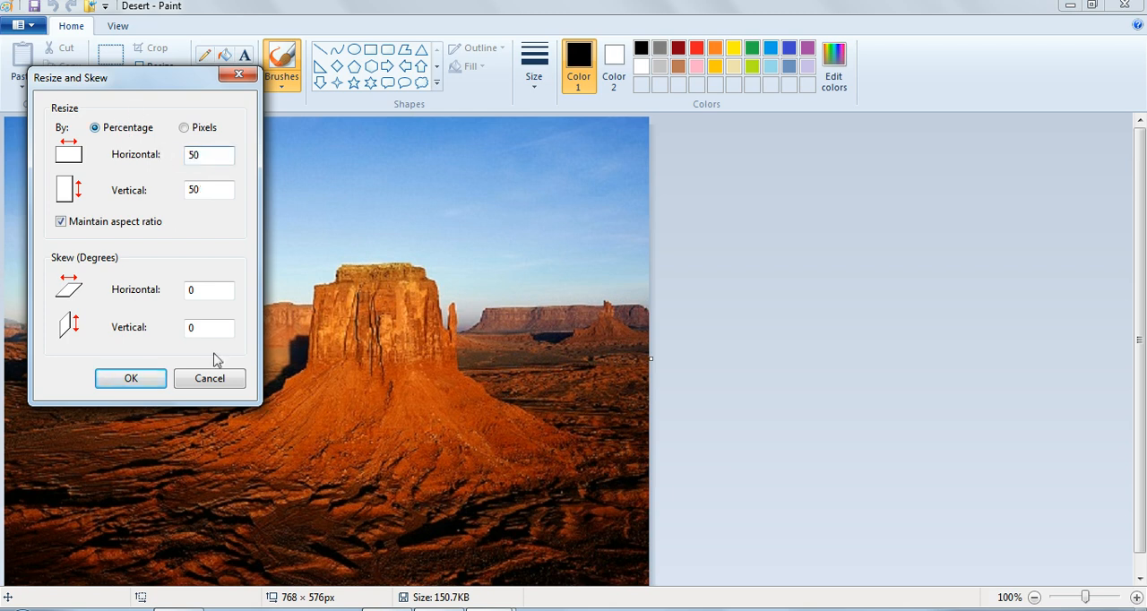
pyautogui.click(129, 376)
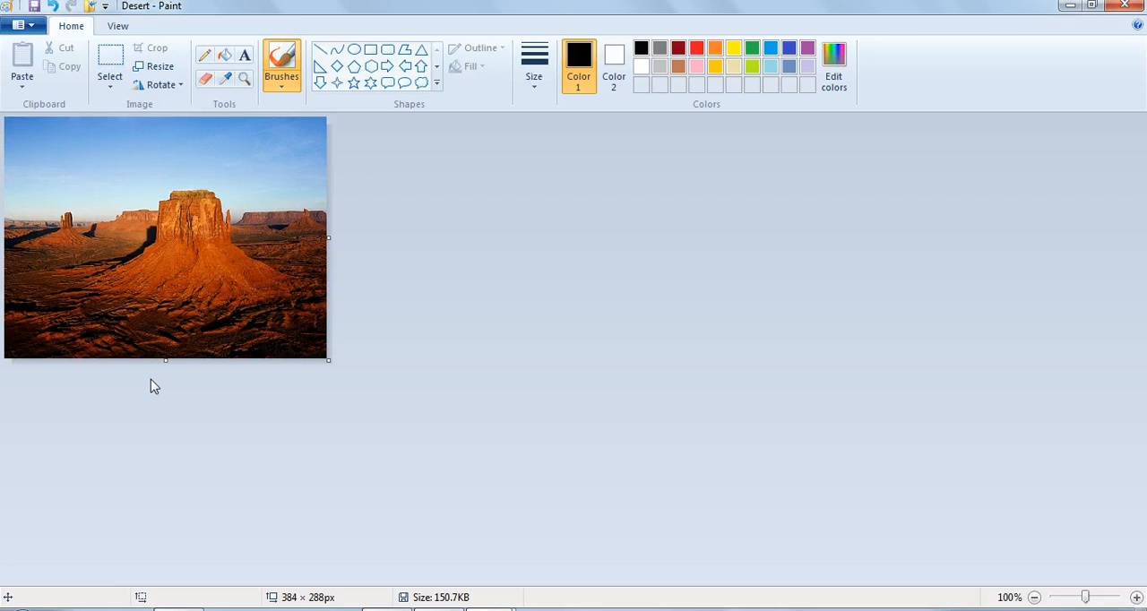
# Save the resized photo as Desert in JPEG format, shrinking the file to 57.0 KB.
pyautogui.click(18, 26)
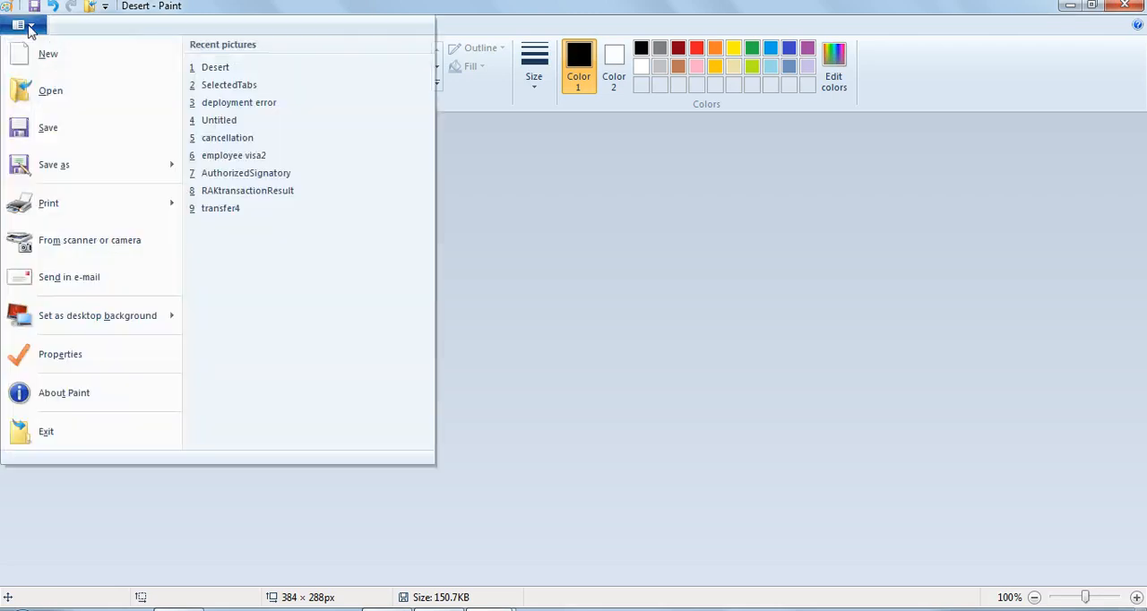
pyautogui.moveTo(61, 134)
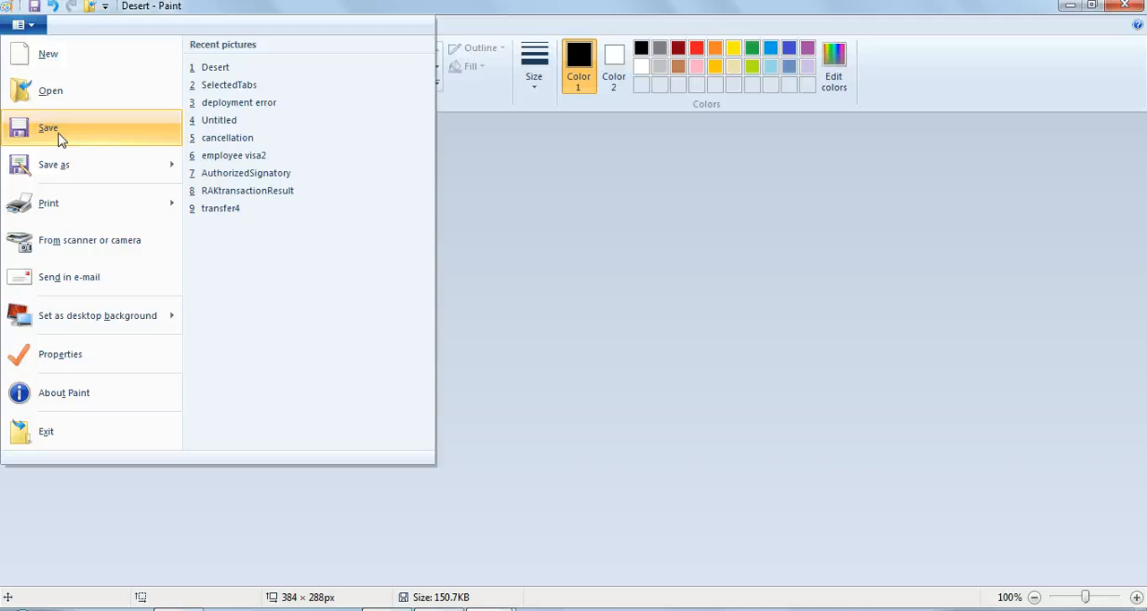
pyautogui.click(48, 127)
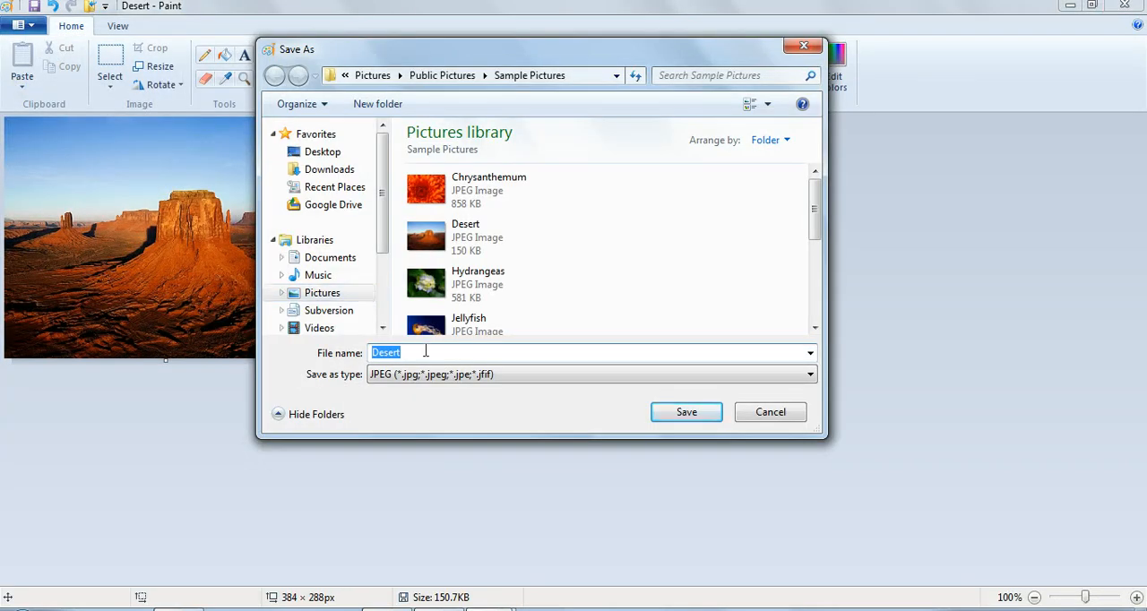
pyautogui.click(403, 353)
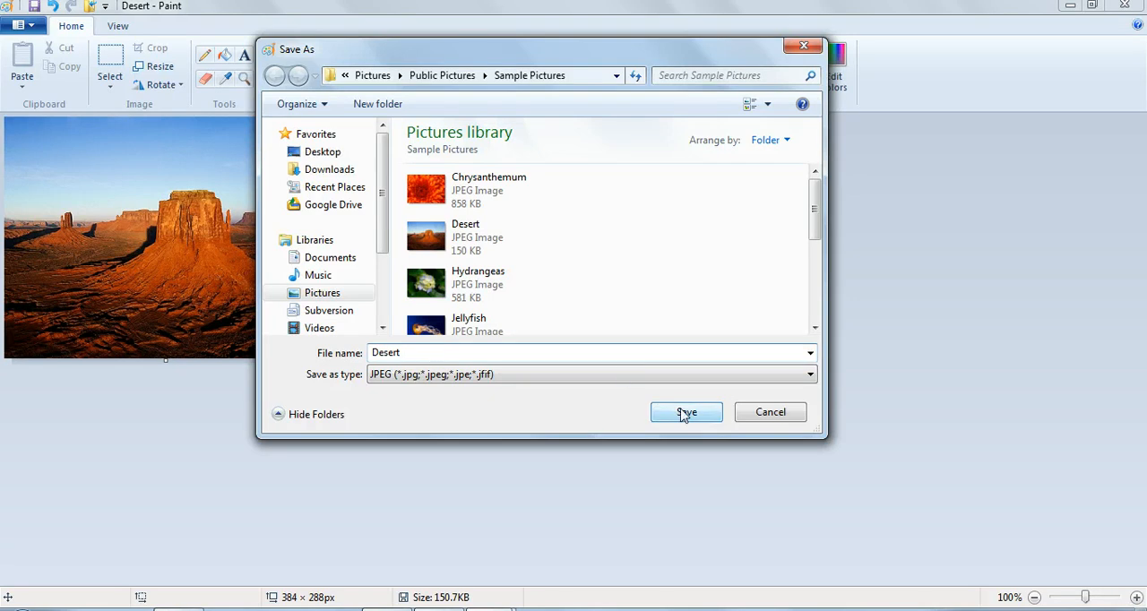
pyautogui.click(685, 411)
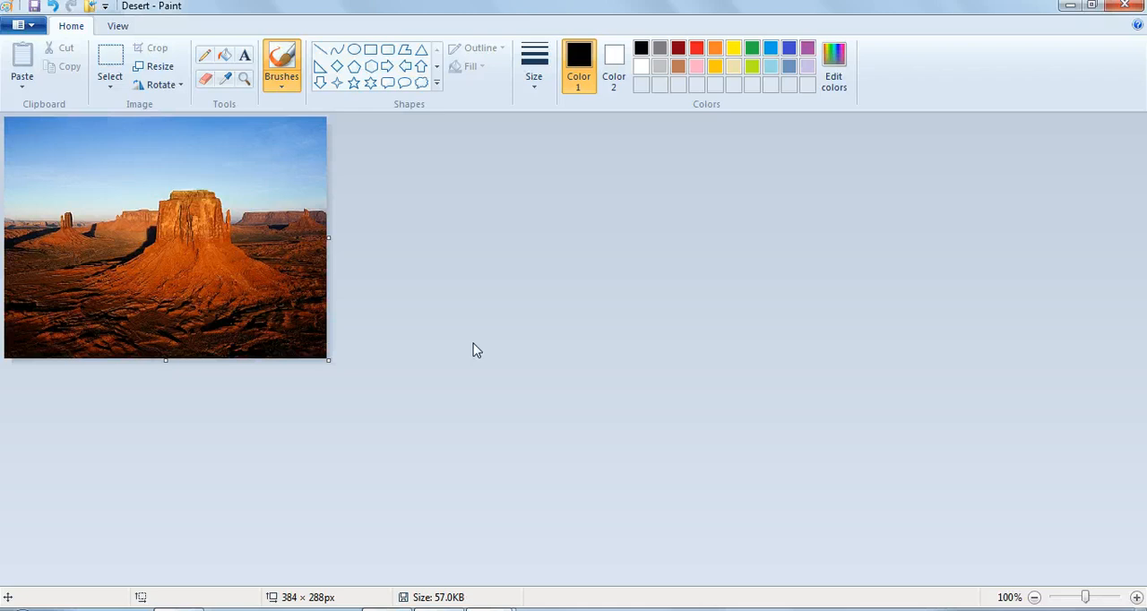